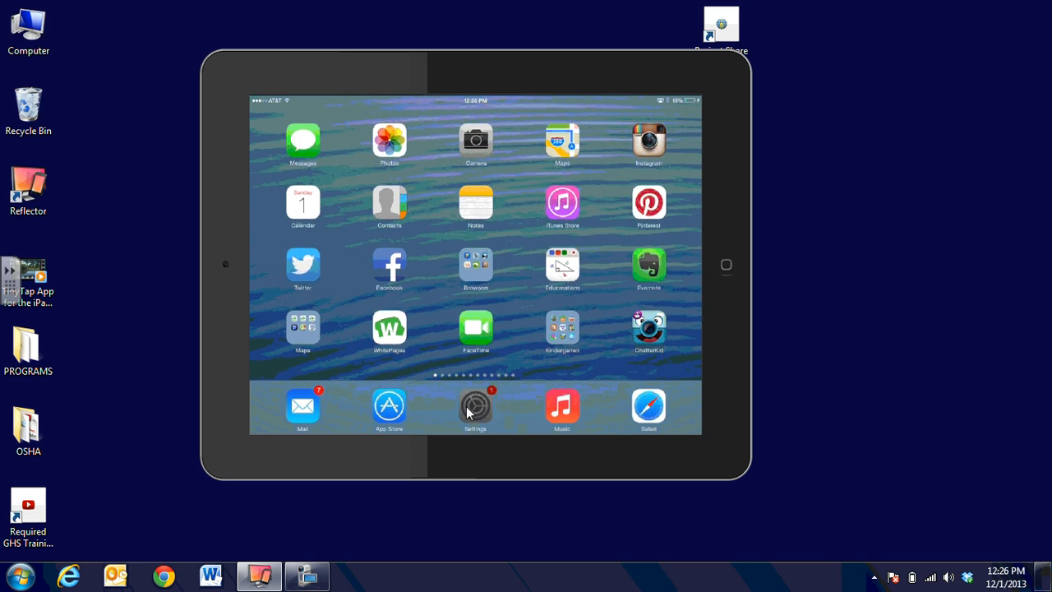
Step: Navigate to Settings > General > Accessibility and bring the Learning section with Guided Access into view
left_click(475, 408)
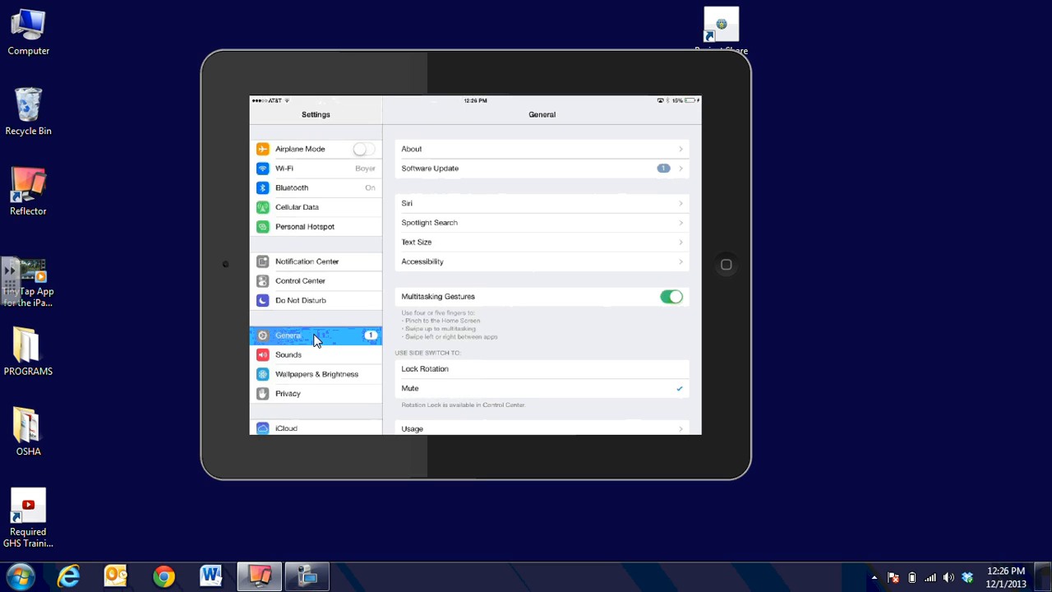
mouse_move(420, 261)
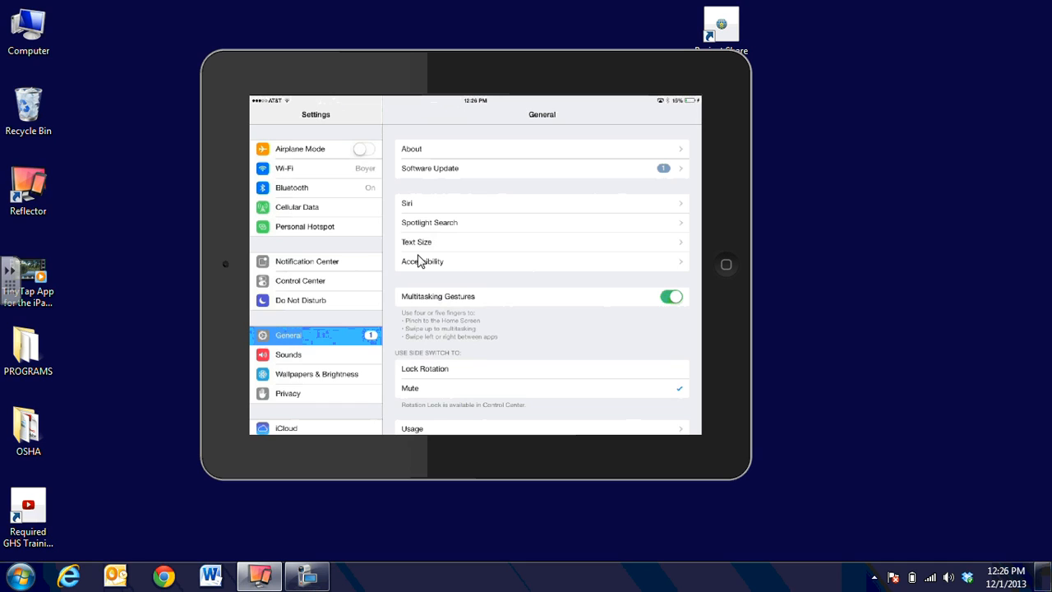
mouse_move(503, 263)
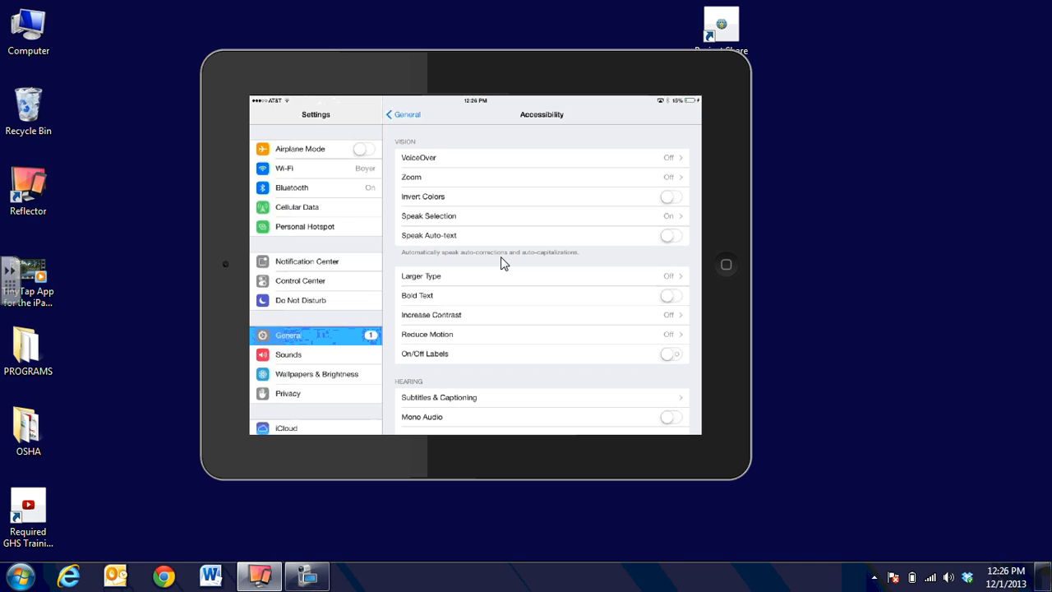
scroll("down", 3)
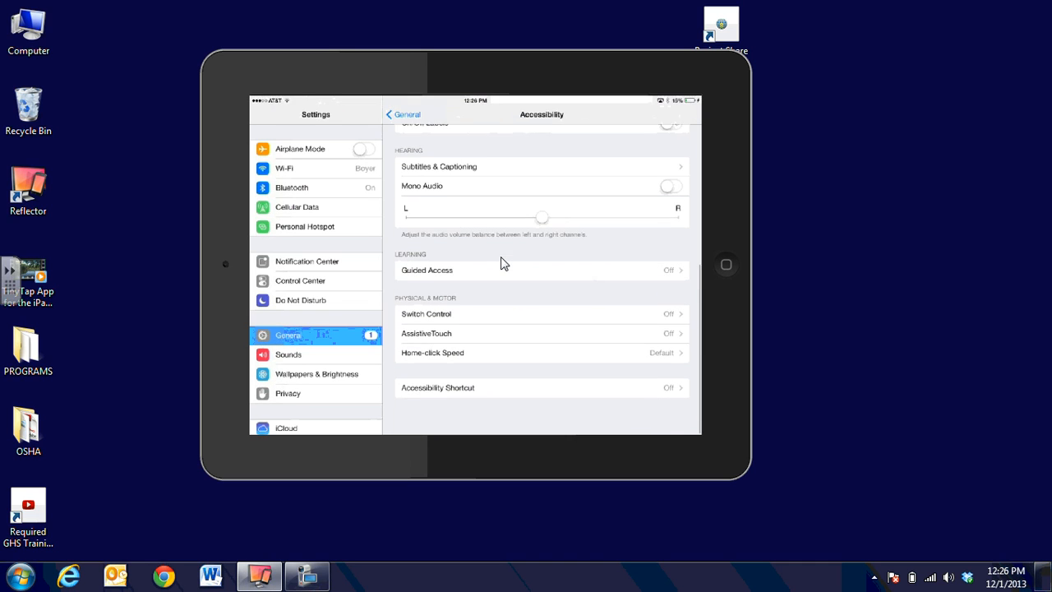
scroll("up", 3)
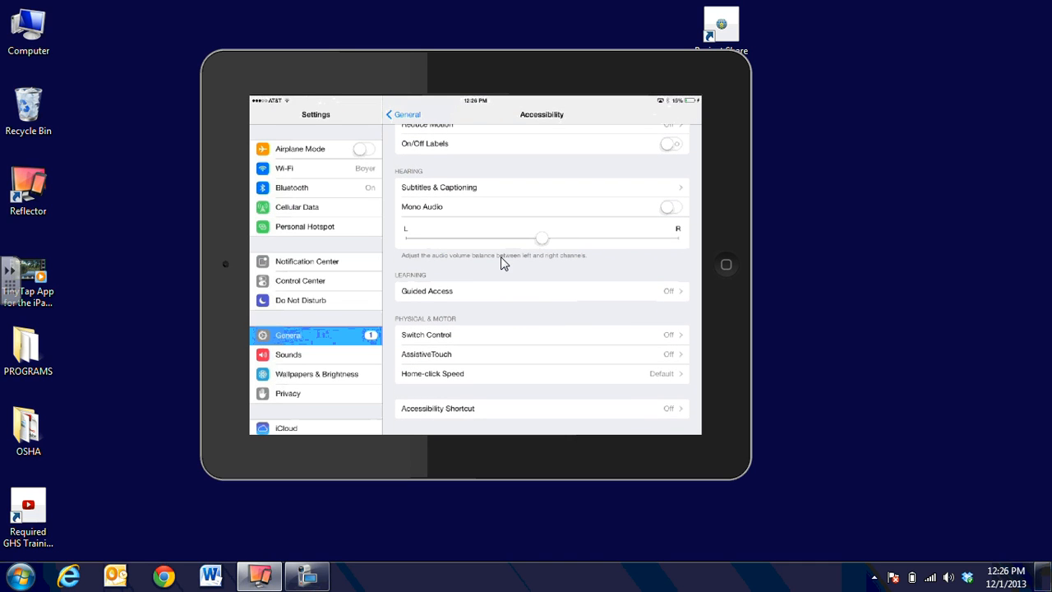
mouse_move(381, 304)
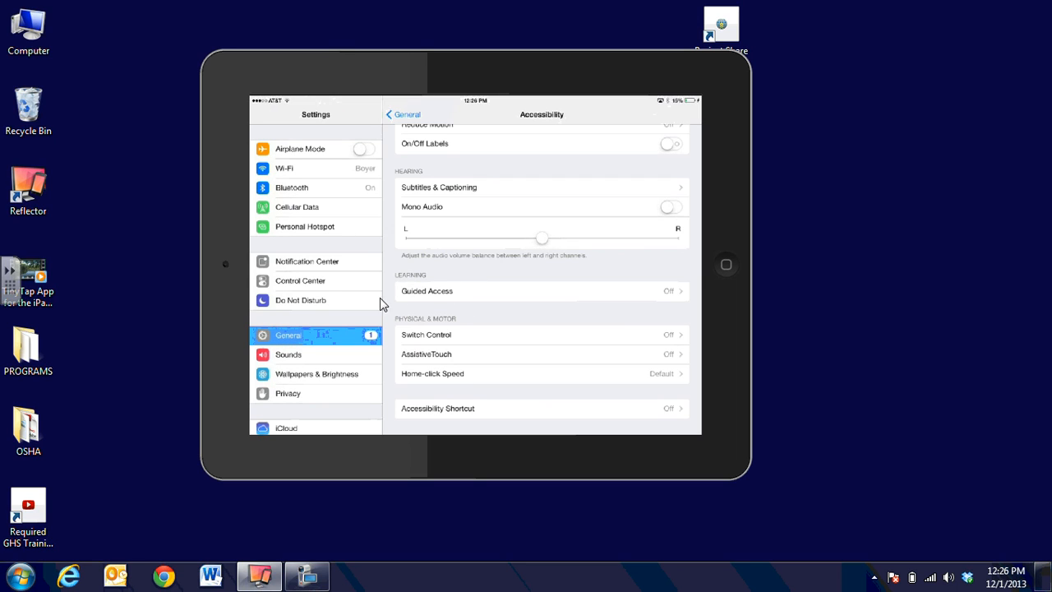
mouse_move(437, 304)
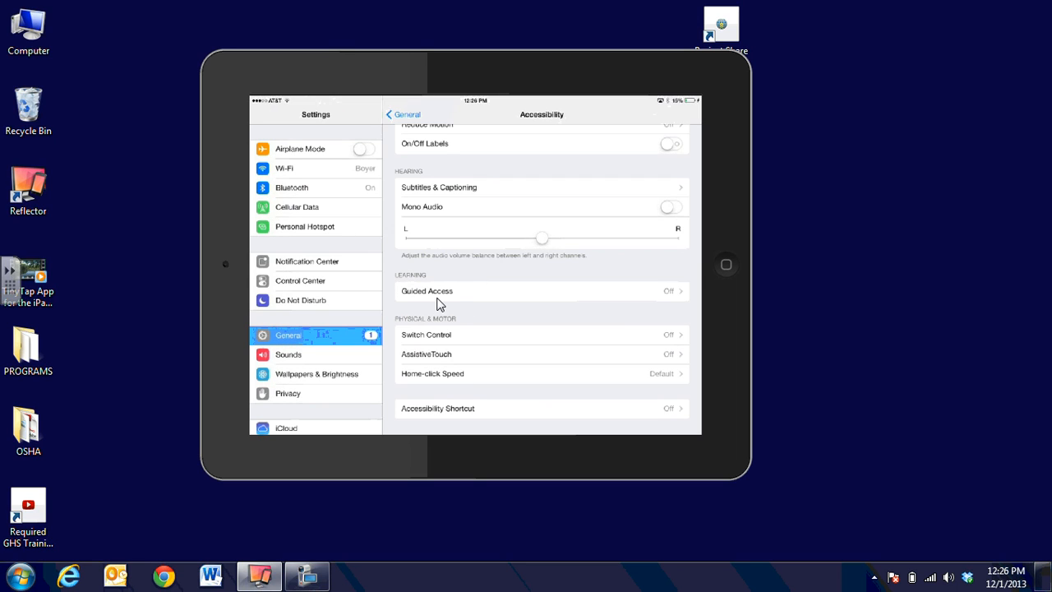
mouse_move(487, 294)
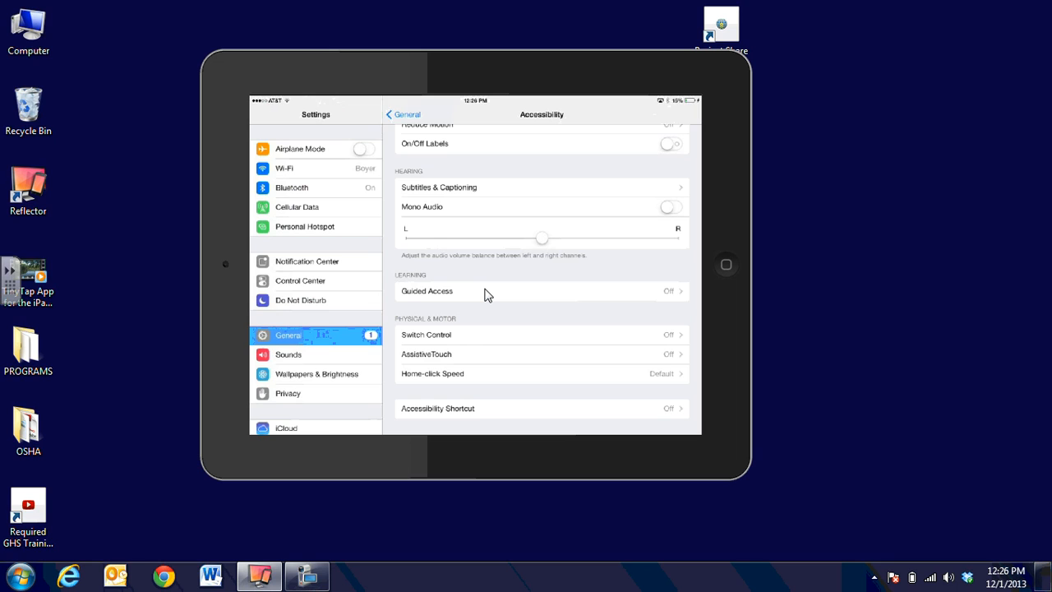
Step: Switch the Guided Access toggle on and begin setting its passcode
left_click(427, 289)
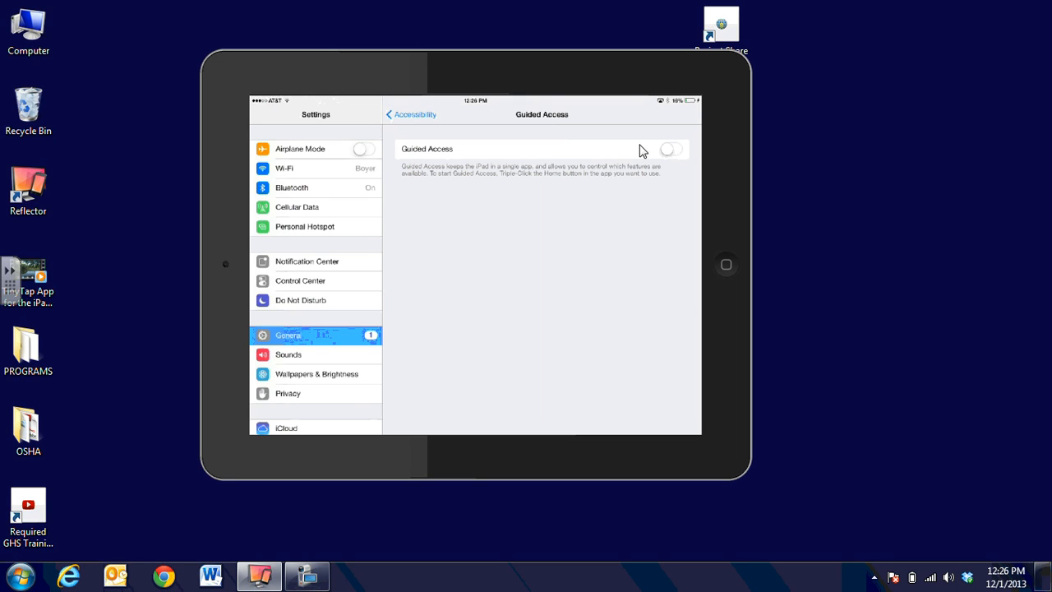
mouse_move(670, 168)
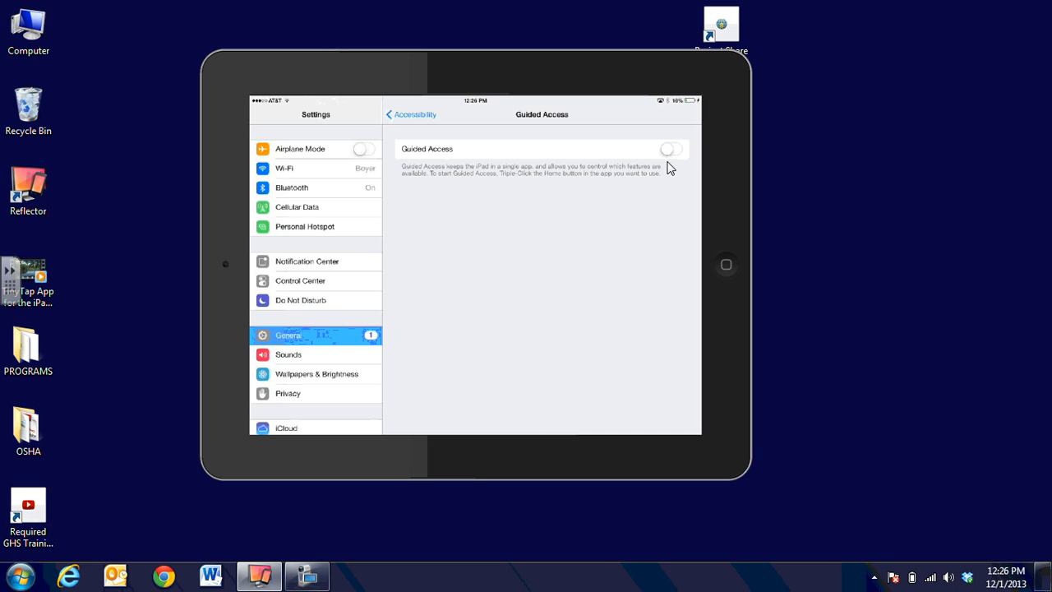
left_click(670, 148)
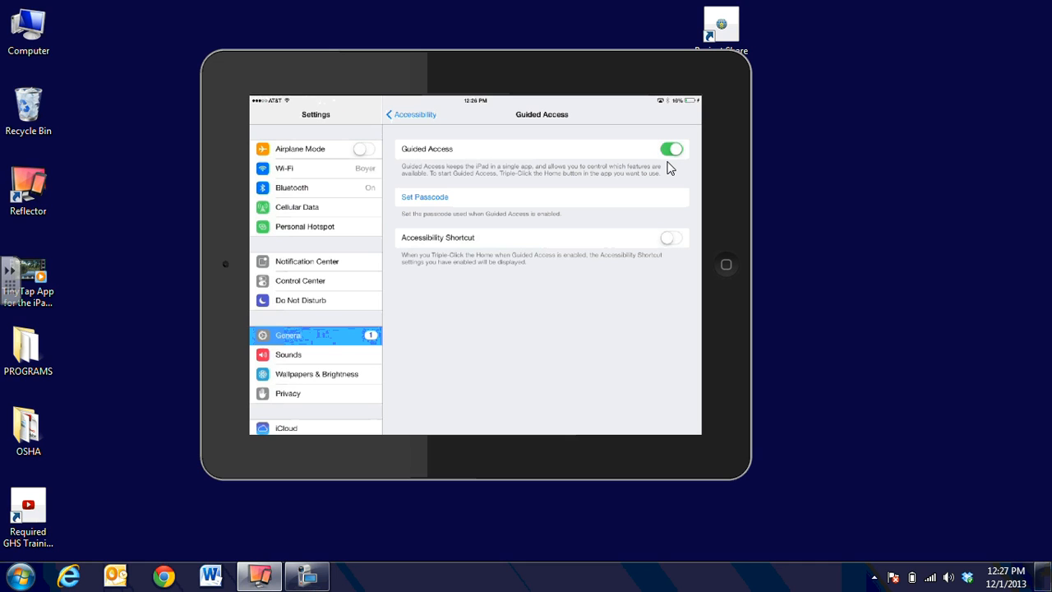
left_click(424, 197)
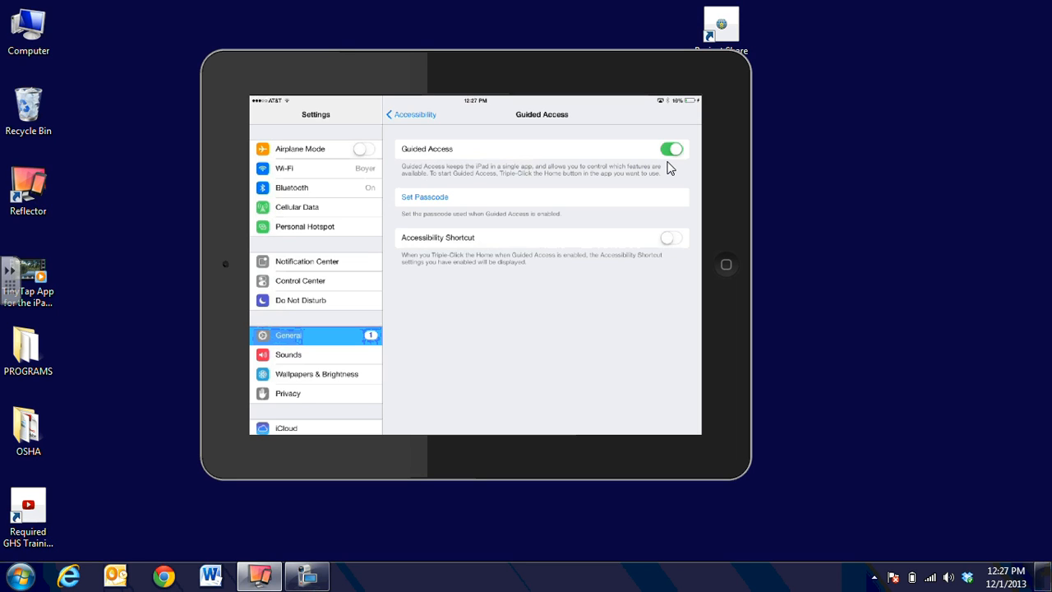
mouse_move(742, 283)
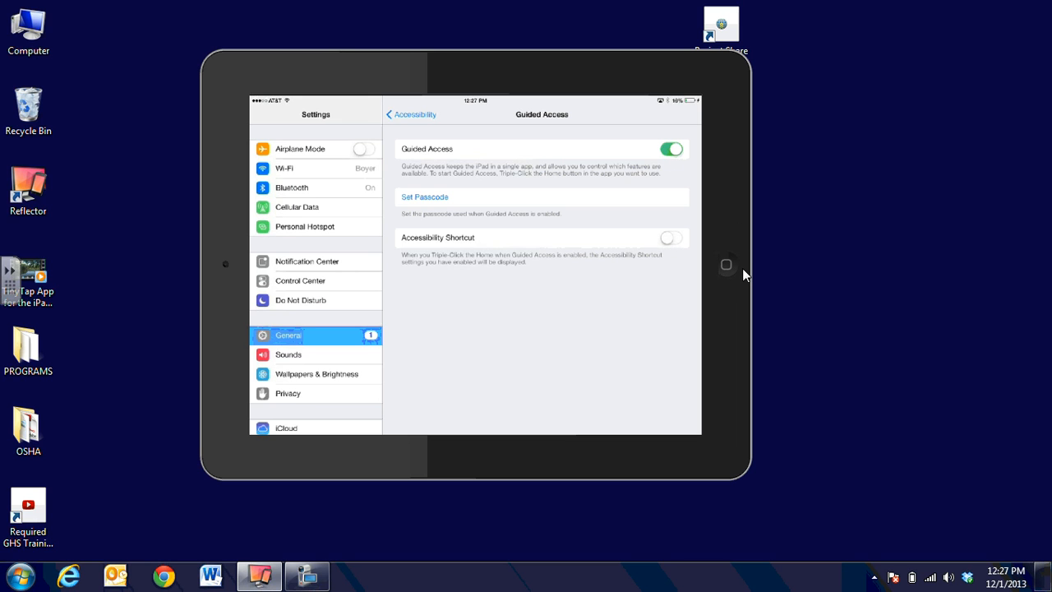
Step: Leave Settings, search Spotlight for "cha" and launch Chalkboard from Top Hits
left_click(726, 263)
type("cha")
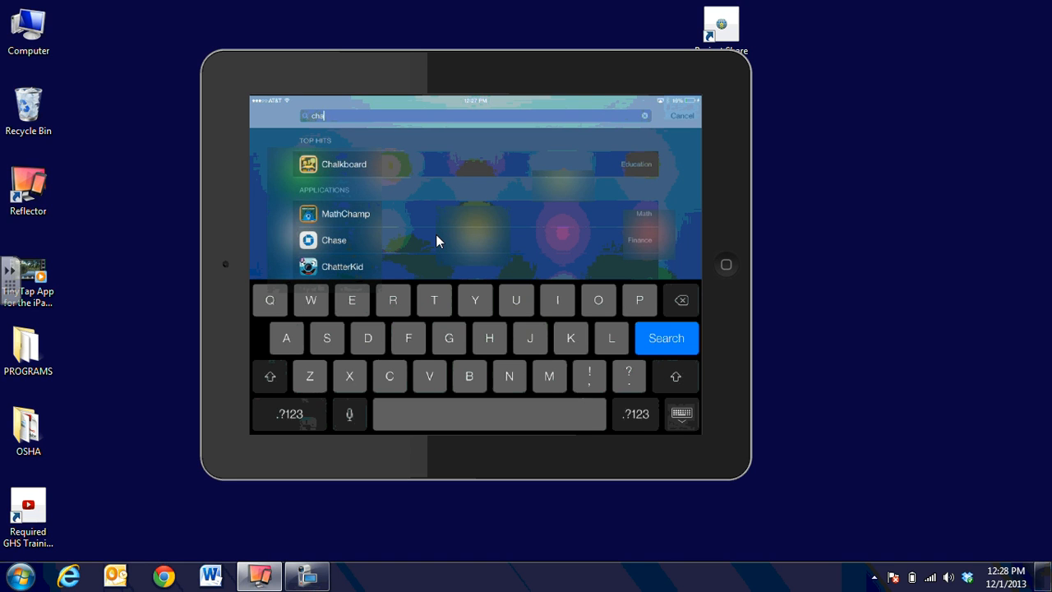
left_click(682, 115)
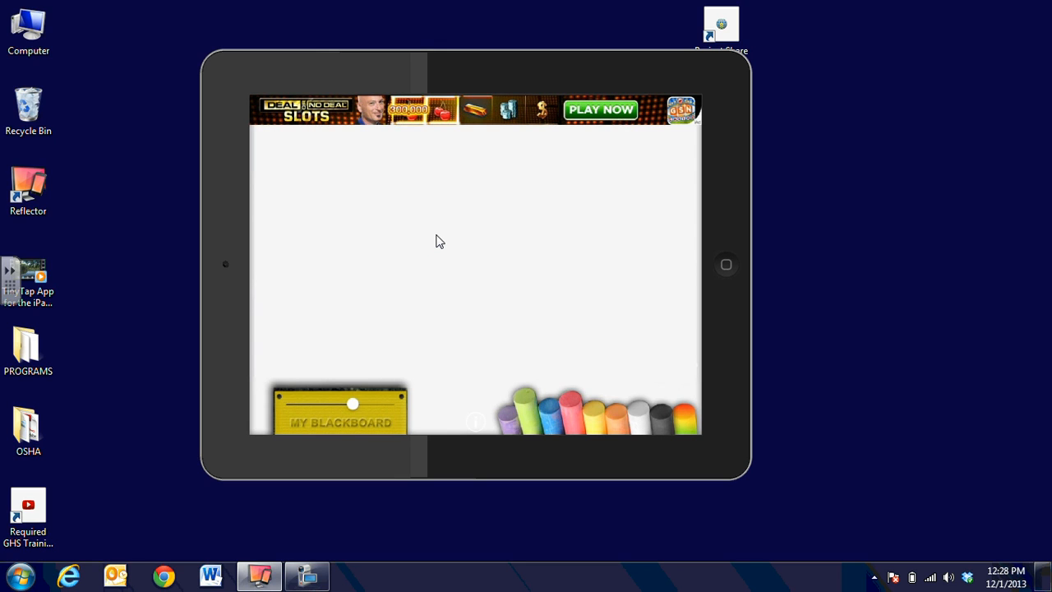
mouse_move(551, 250)
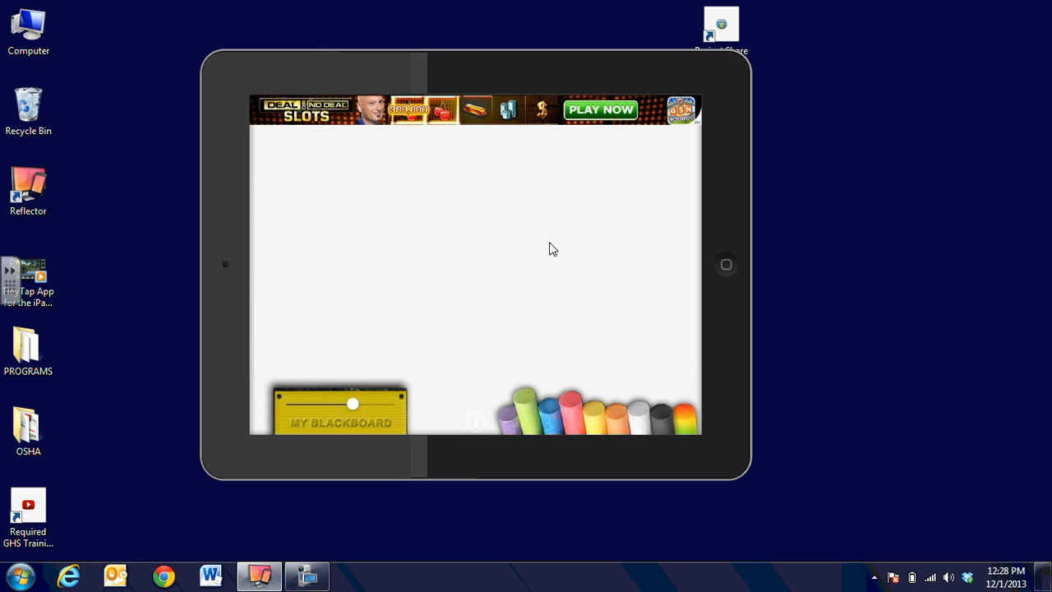
mouse_move(733, 283)
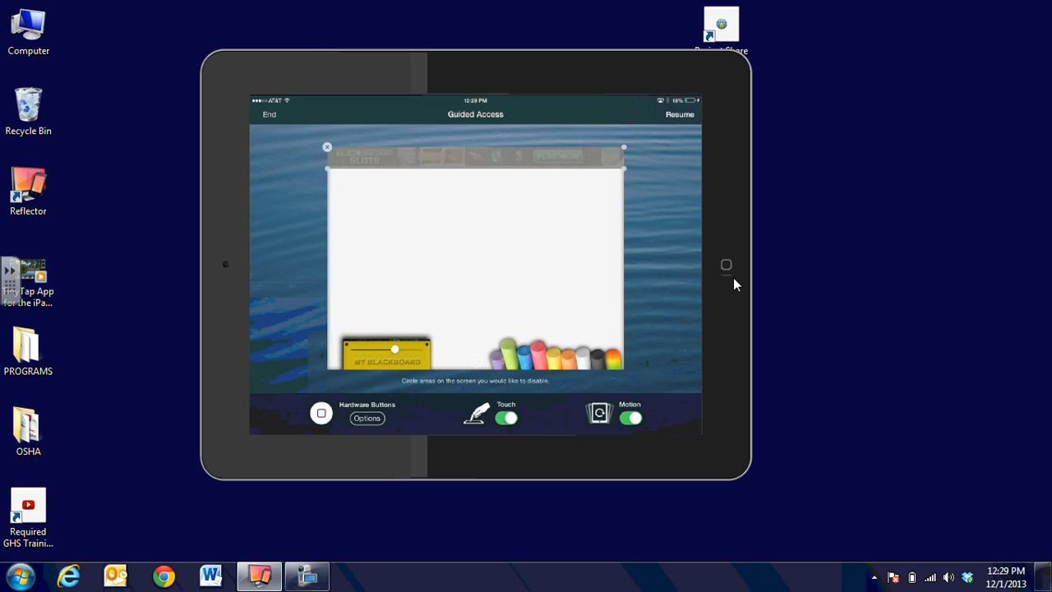
Step: Start Guided Access over Chalkboard and mark the top ad banner area as disabled
left_click(366, 419)
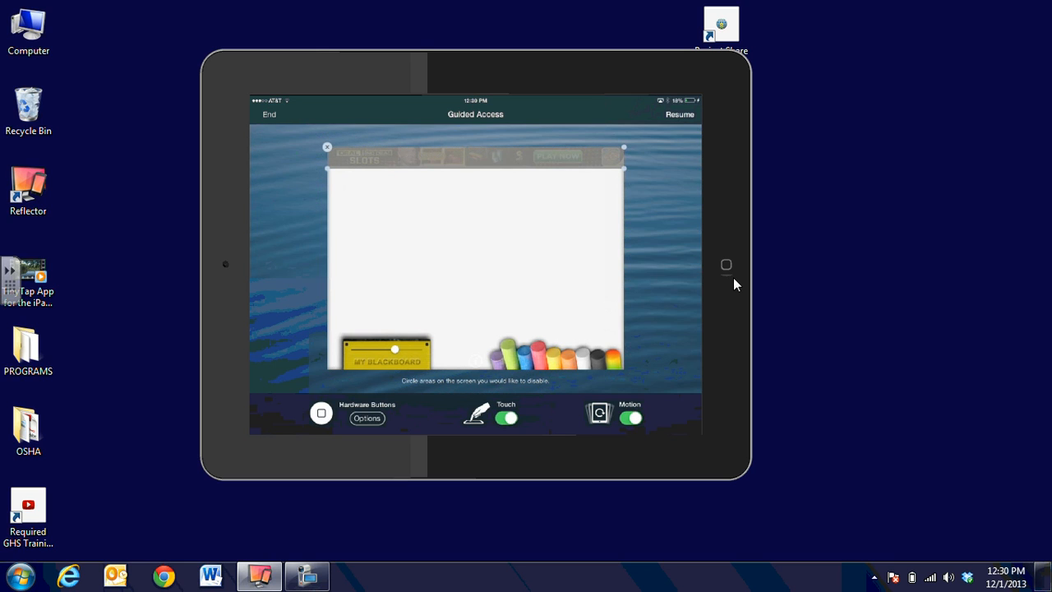
Step: Start the locked session and draw a pink letter A on the blackboard
left_click(680, 115)
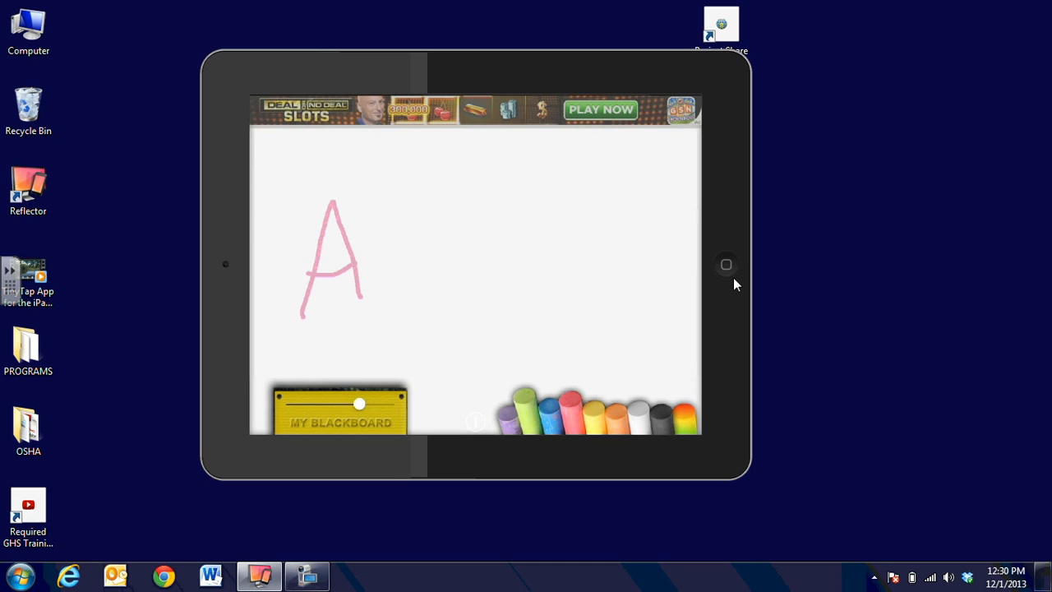
mouse_move(780, 240)
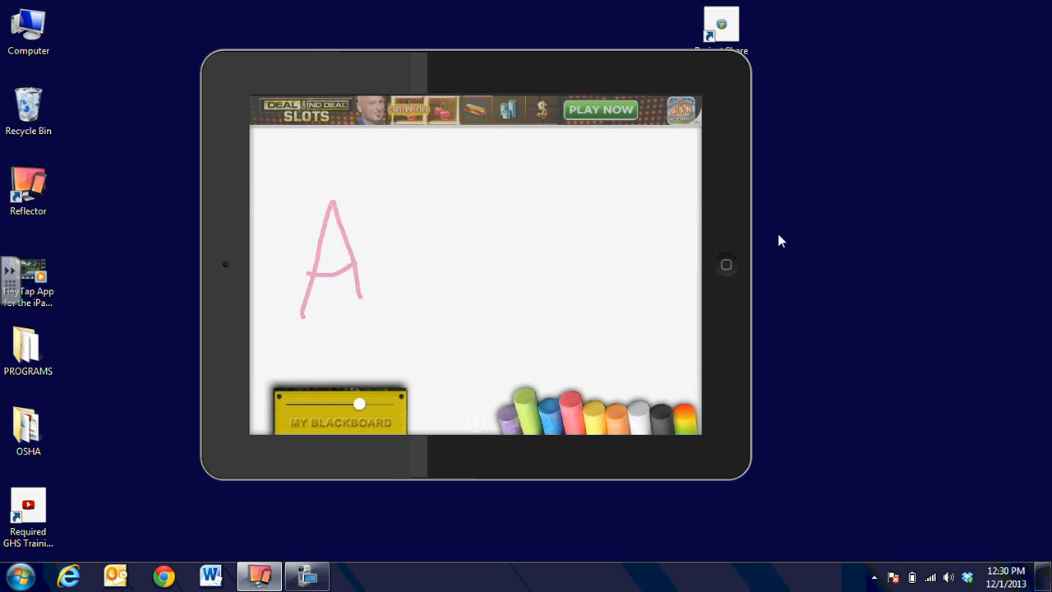
mouse_move(765, 265)
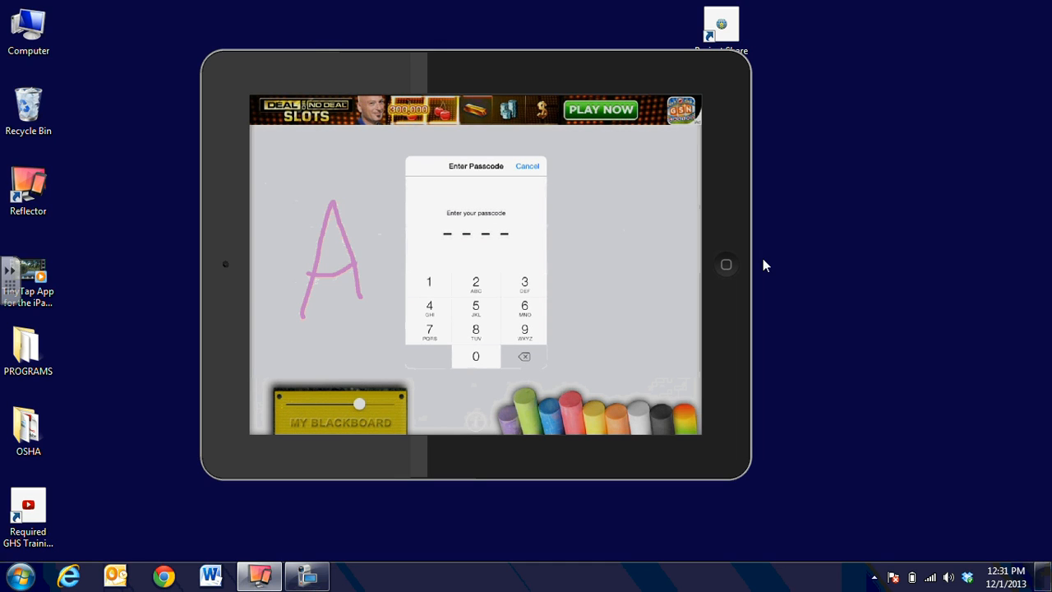
Step: Enter the Guided Access passcode on the keypad to end the locked session
left_click(526, 165)
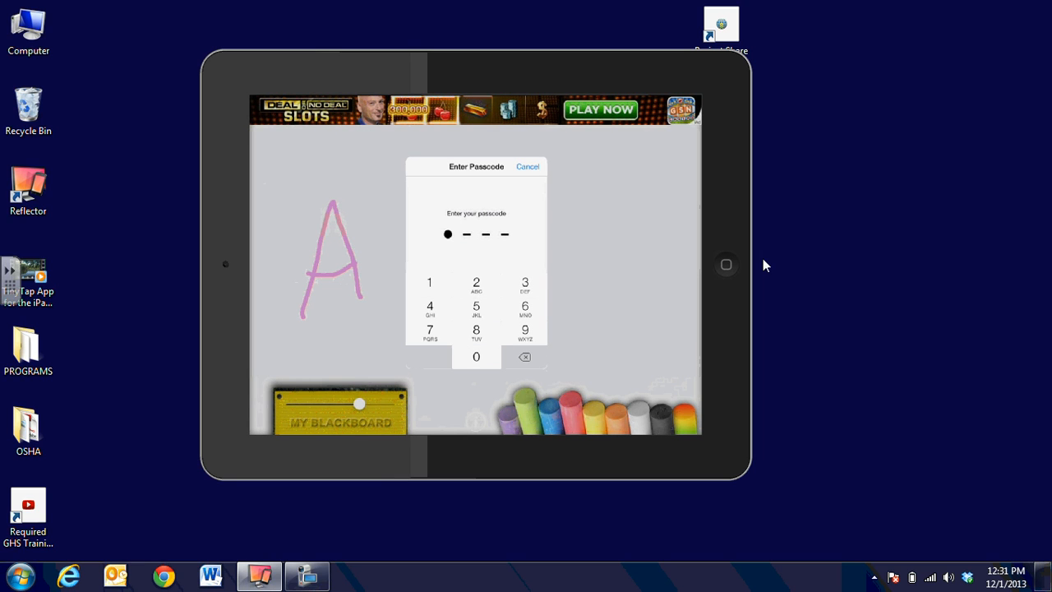
left_click(528, 166)
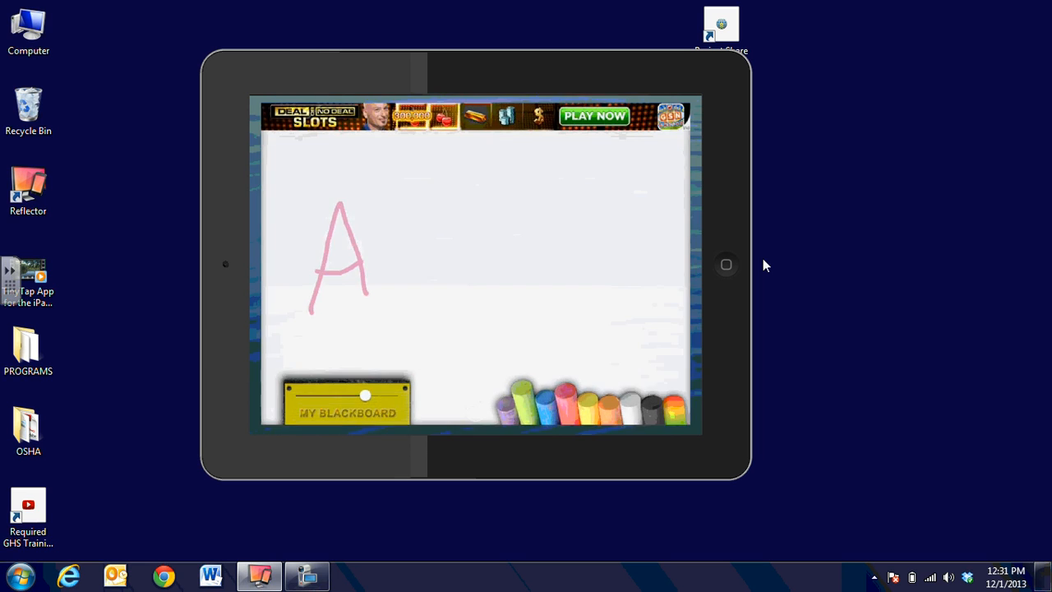
Step: End the session, return to Accessibility > Guided Access and toggle Guided Access off
left_click(726, 263)
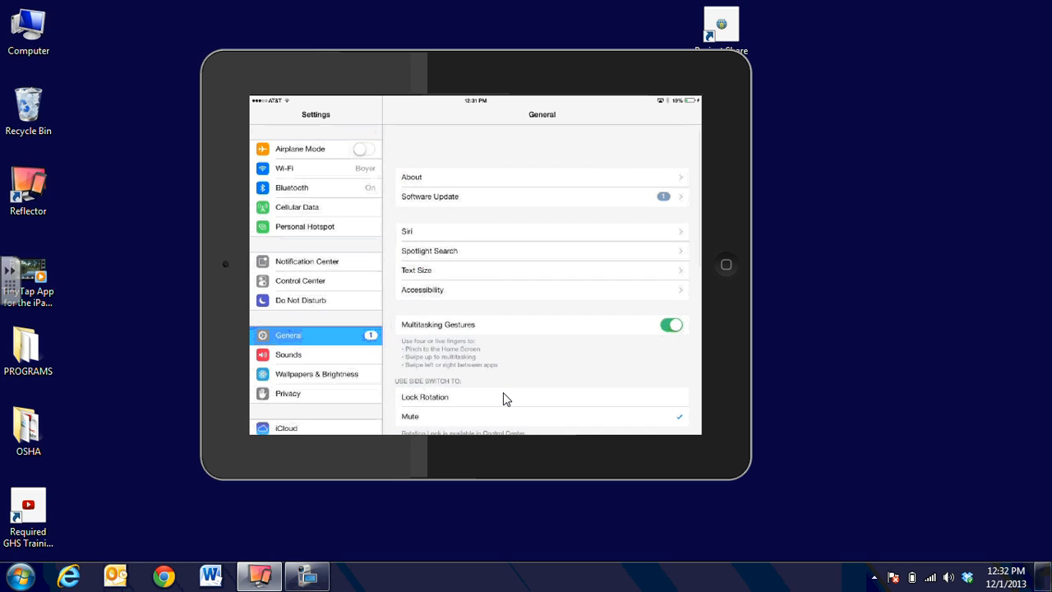
left_click(421, 289)
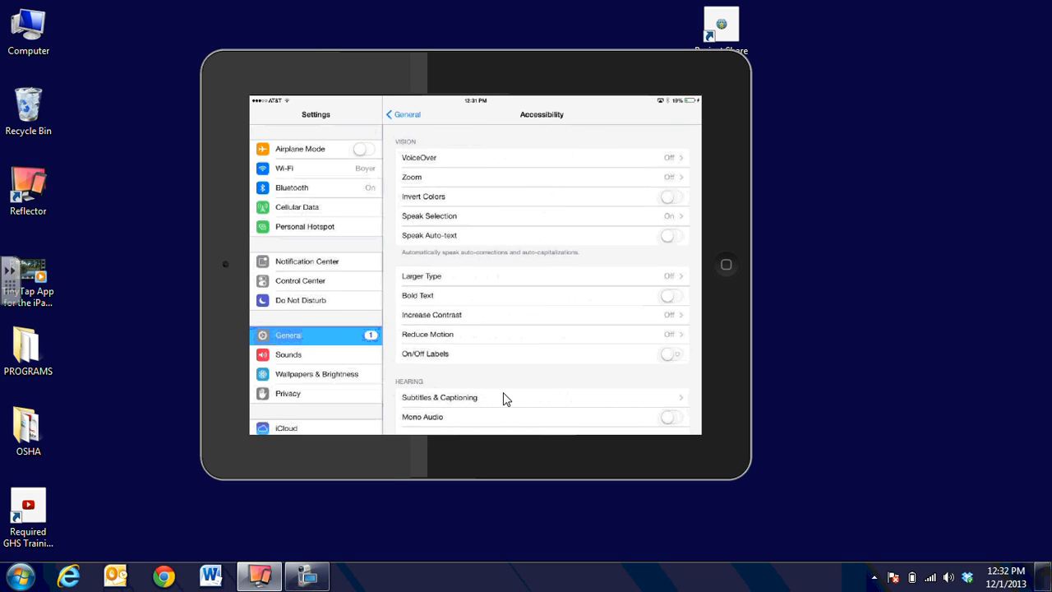
scroll("down", 3)
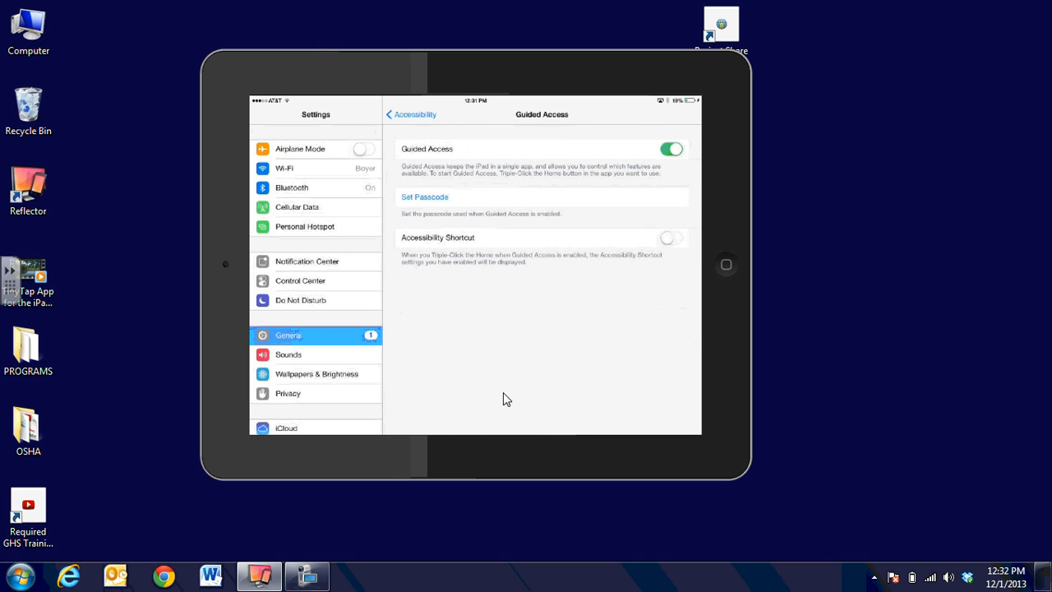
left_click(671, 148)
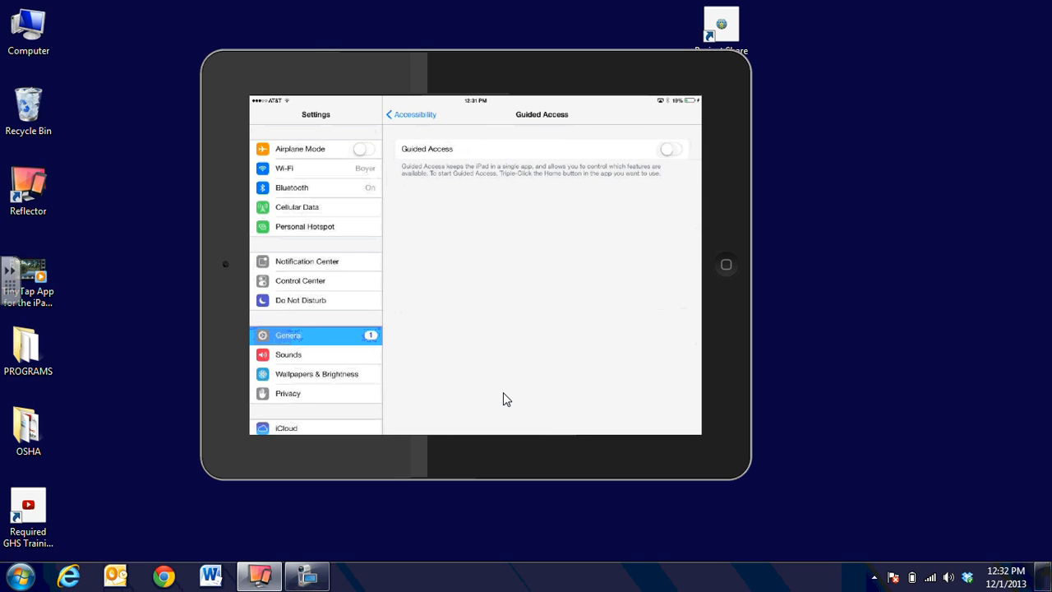